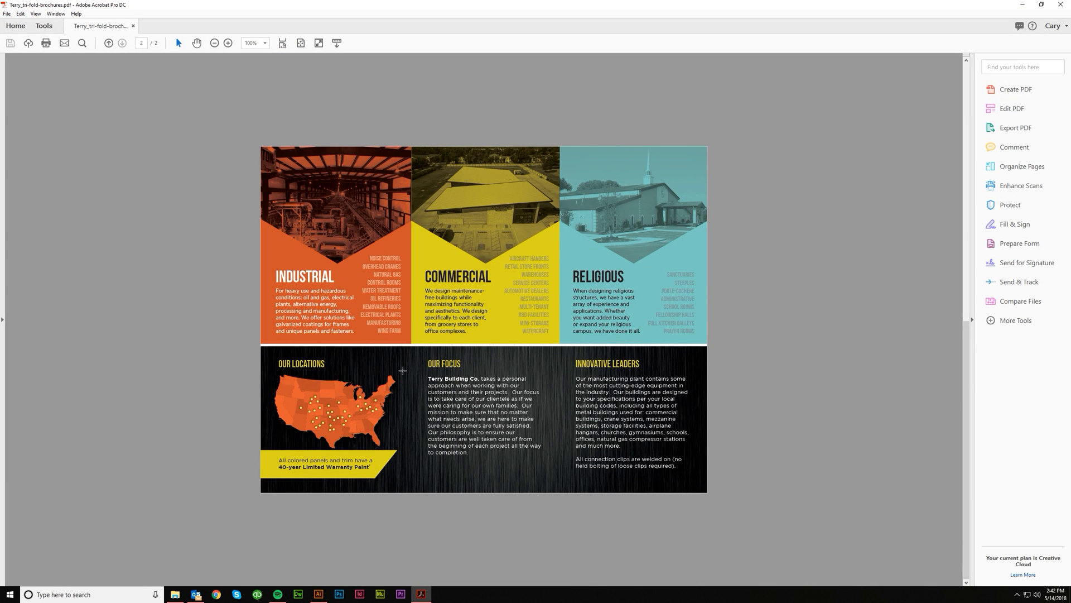
{"action": "mouse_move", "coordinate": [485, 437]}
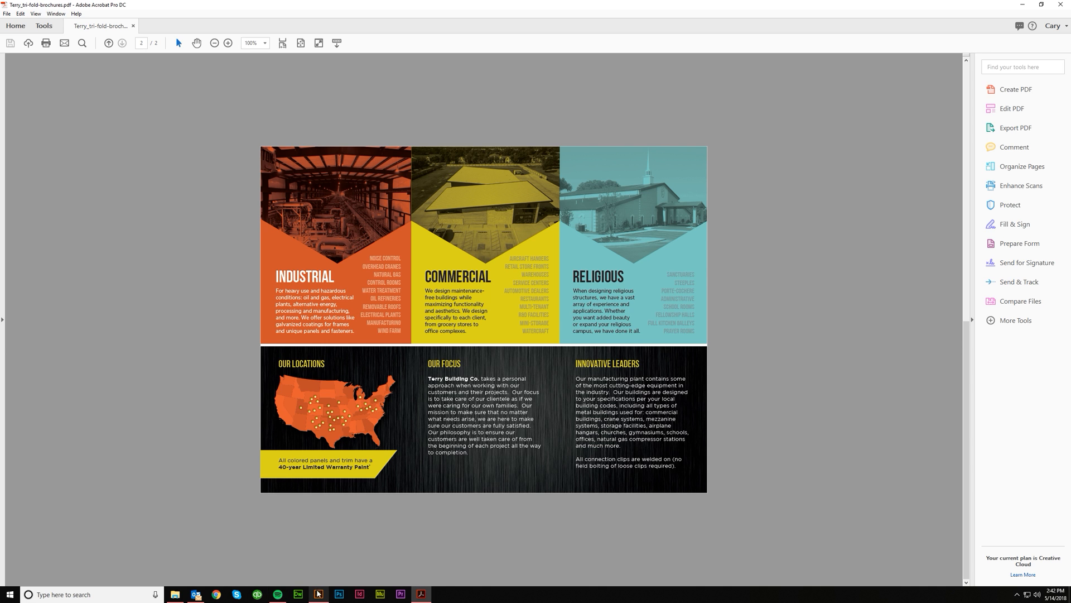
- Bring up the map.ai artwork and add an empty Layer 3 above the existing layers
{"action": "left_click", "coordinate": [318, 598]}
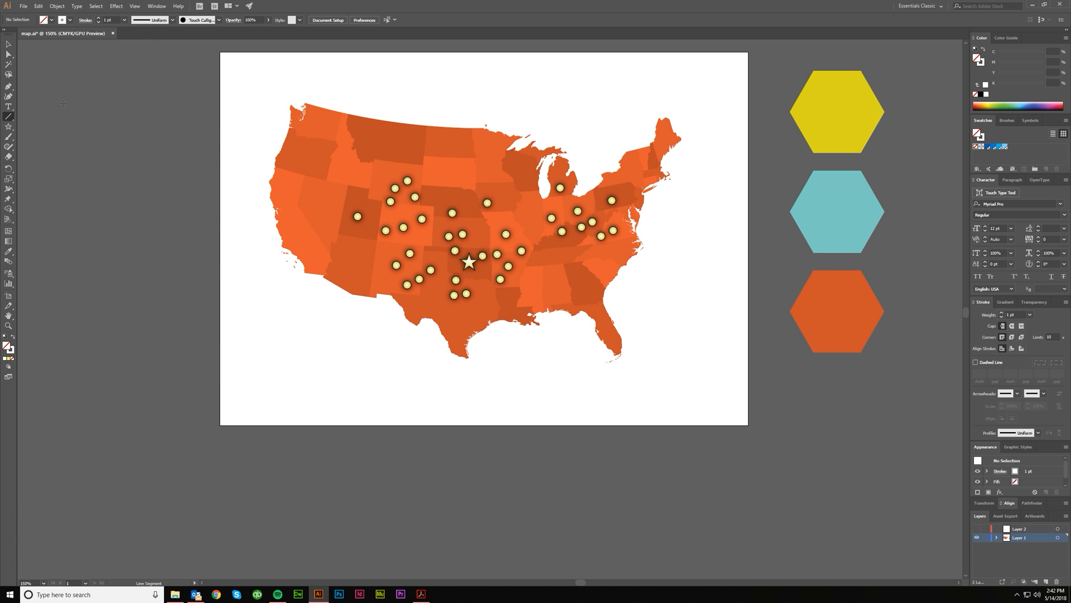
{"action": "left_click_drag", "start_coordinate": [31, 112], "coordinate": [294, 112]}
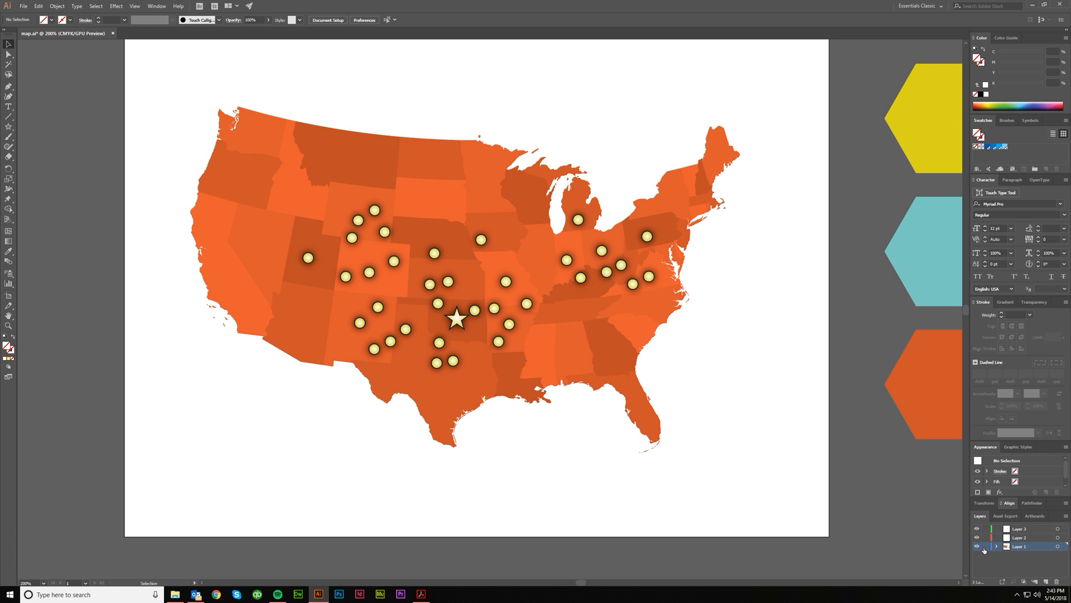
- Name the bottom layer 'map' and select every yellow dot sharing the same fill and stroke
{"action": "double_click", "coordinate": [1021, 545]}
{"action": "type", "text": "map"}
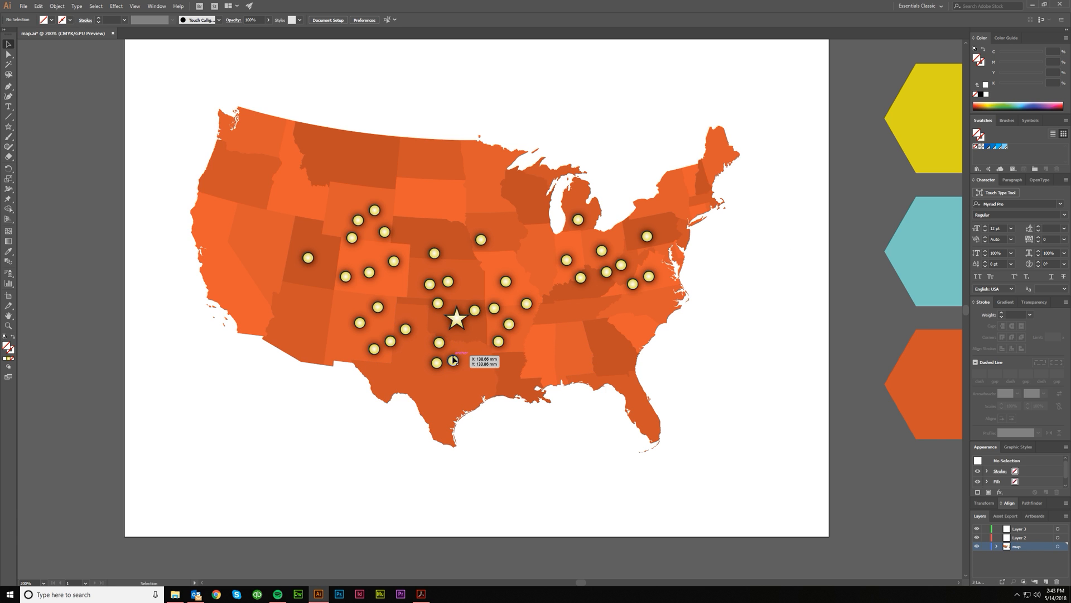
{"action": "left_click", "coordinate": [95, 7]}
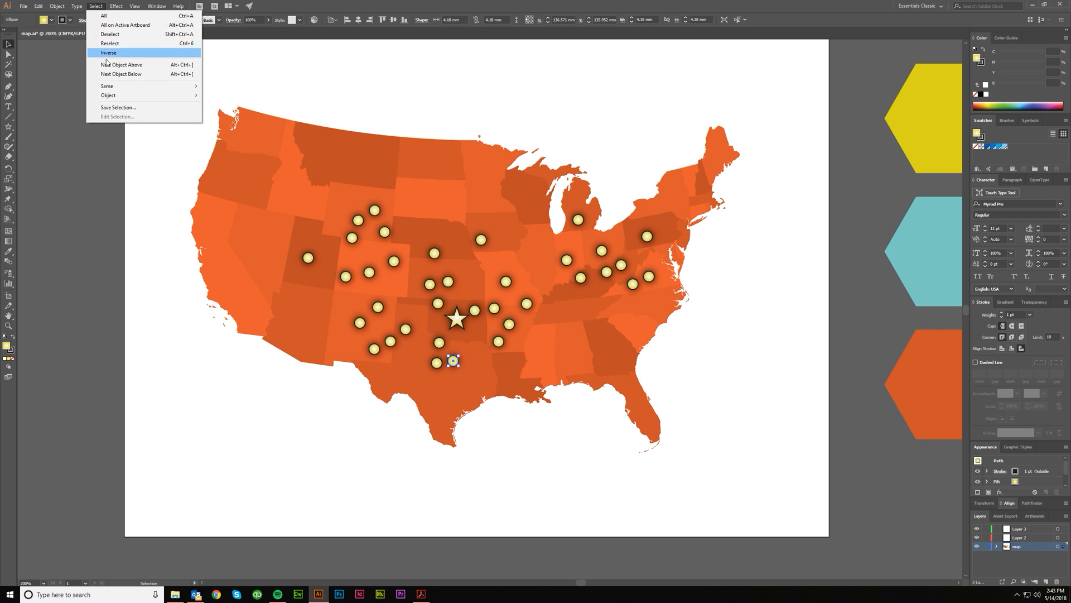
{"action": "mouse_move", "coordinate": [107, 85]}
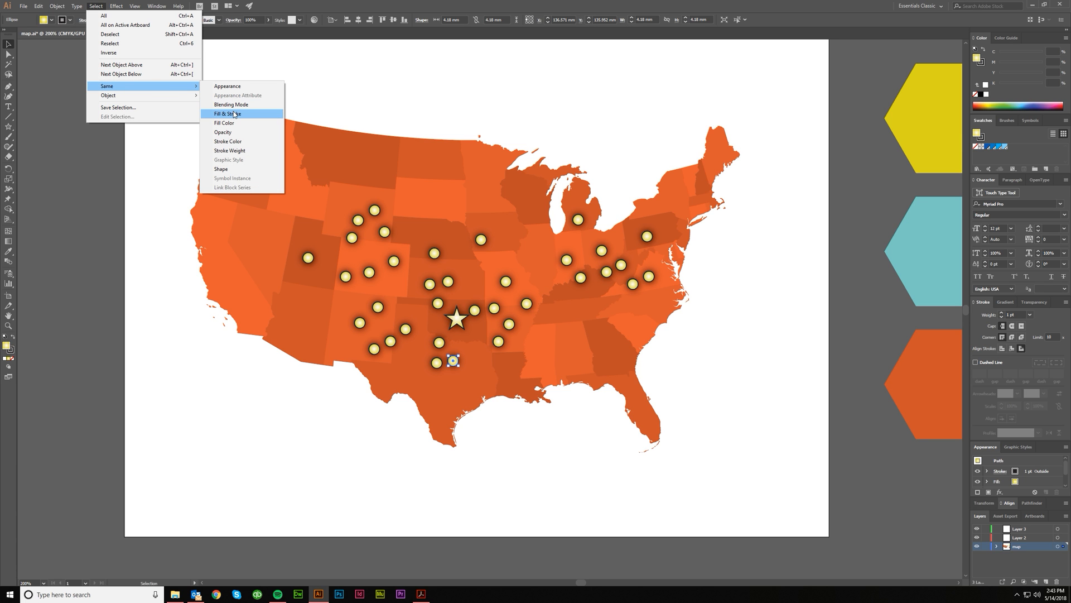
{"action": "left_click", "coordinate": [229, 114]}
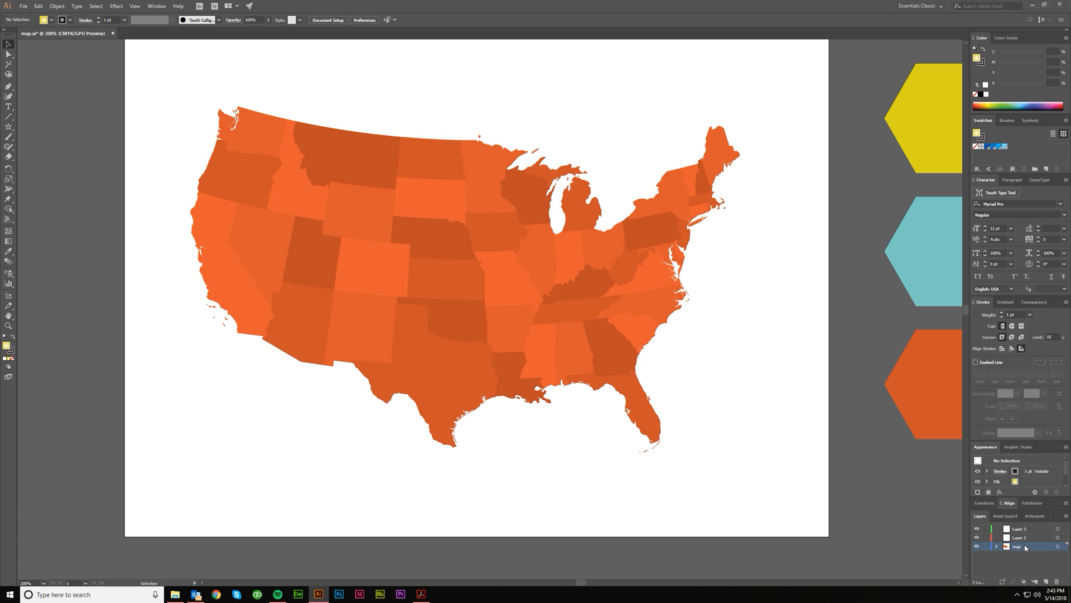
- Move the selected dots and star onto the top 'dots' layer, leaving 'lines' empty
{"action": "left_click", "coordinate": [1020, 528]}
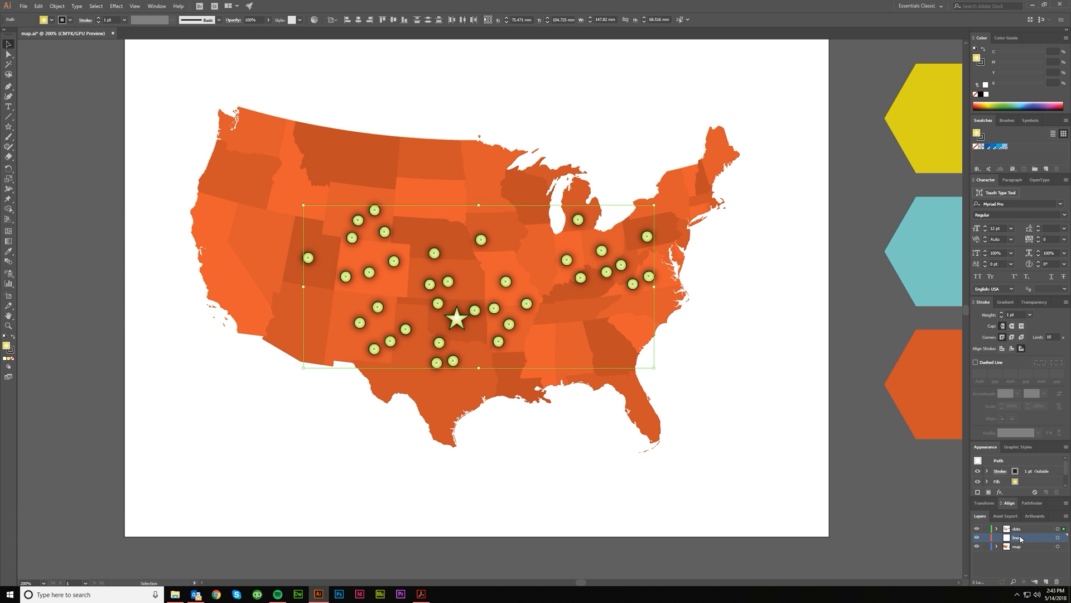
{"action": "left_click", "coordinate": [978, 547]}
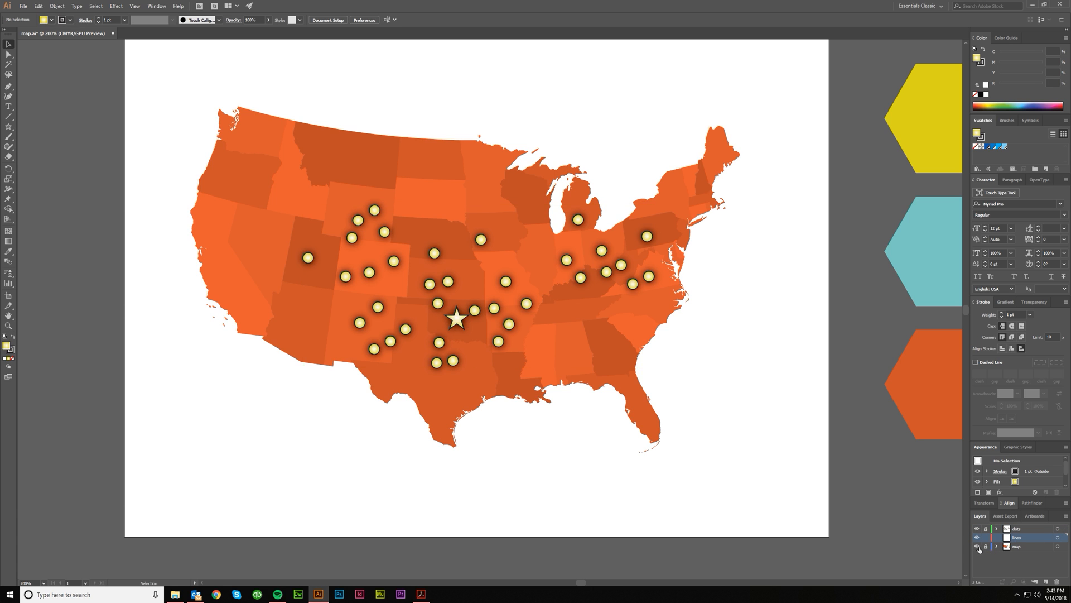
- Lock the map layer and zoom in to draw the first white 1 pt line into the star
{"action": "left_click", "coordinate": [975, 528]}
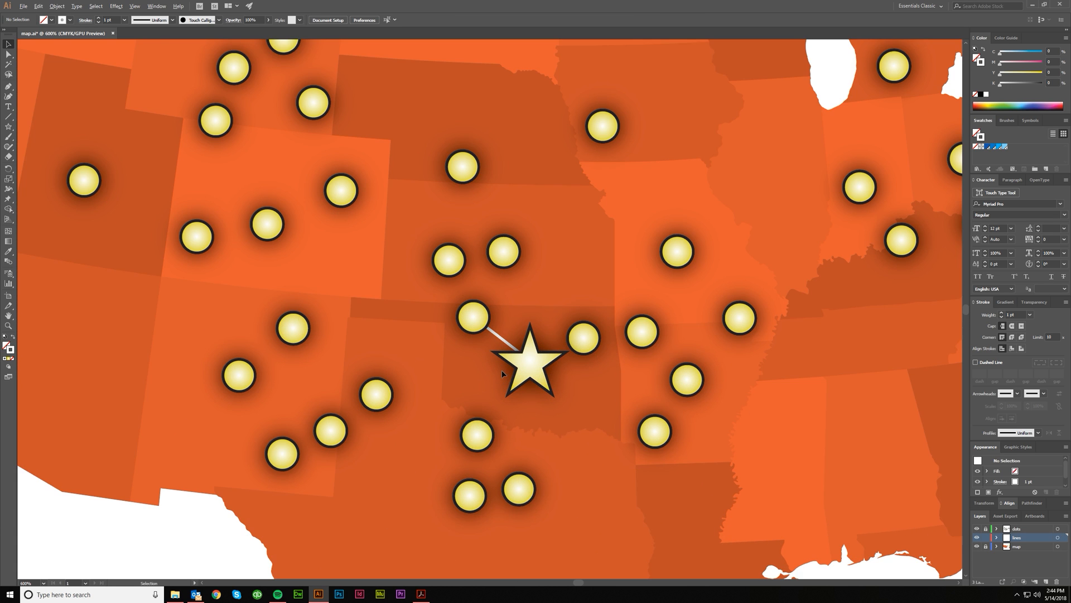
{"action": "scroll", "scroll_direction": "down", "scroll_amount": 3}
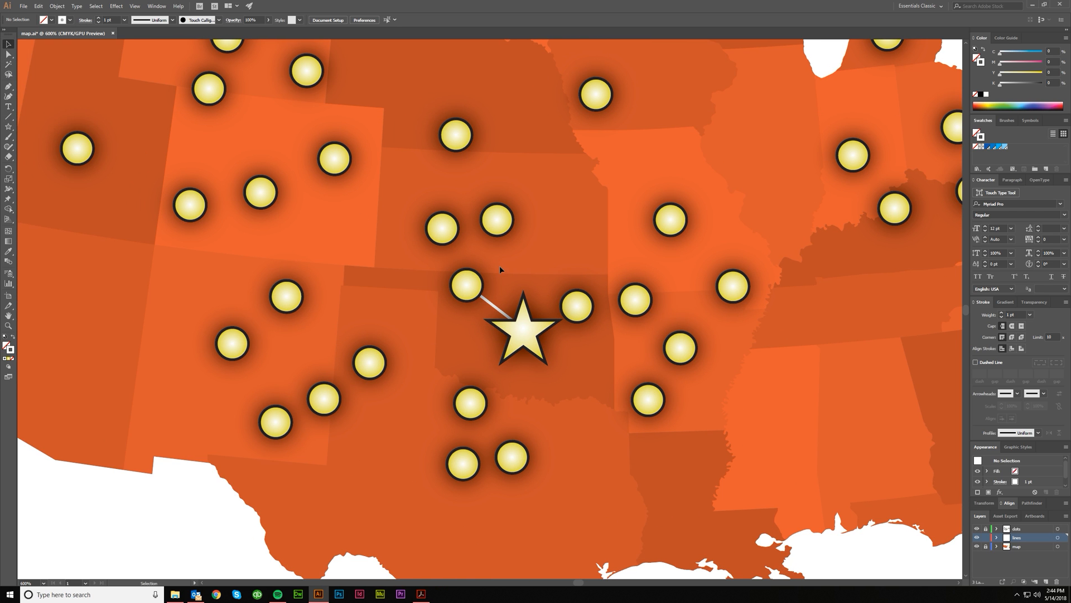
{"action": "mouse_move", "coordinate": [503, 305]}
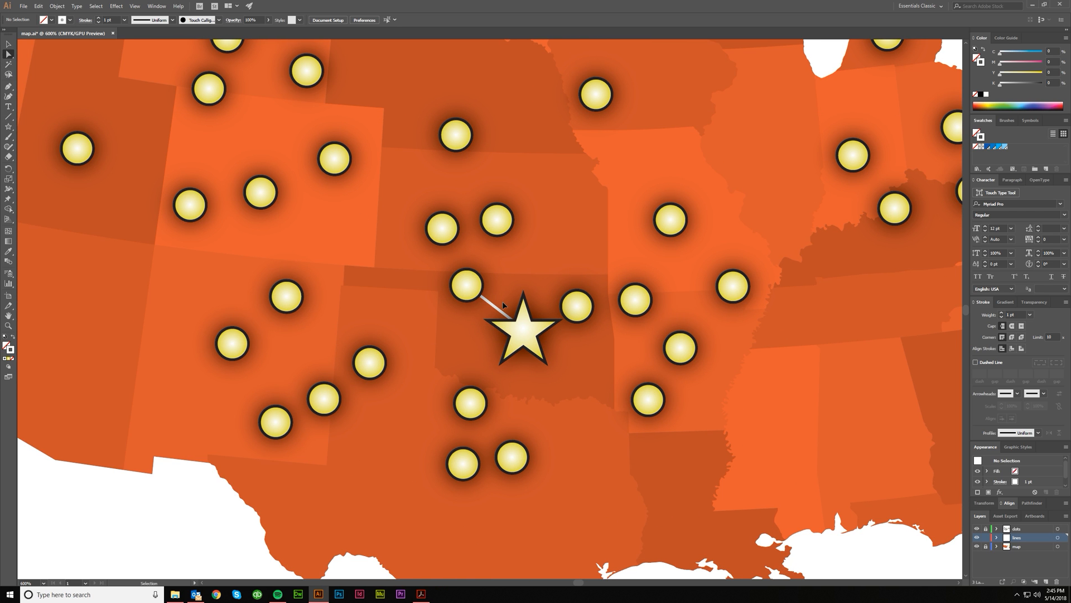
- Switch to Outline view and snap the line's end onto the dot's exact centre
{"action": "left_click", "coordinate": [135, 5]}
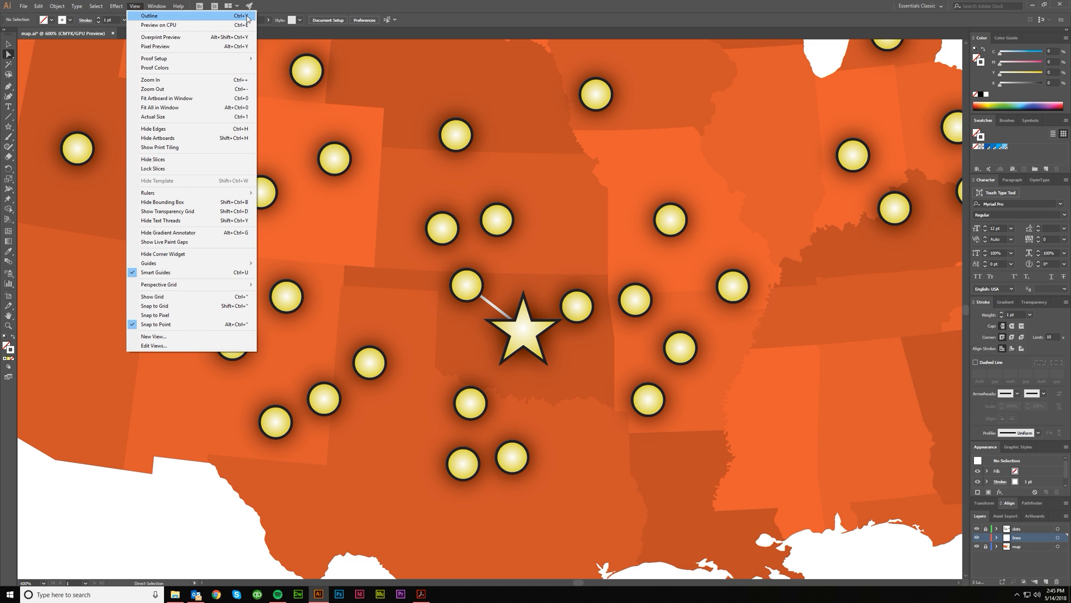
{"action": "left_click", "coordinate": [148, 15]}
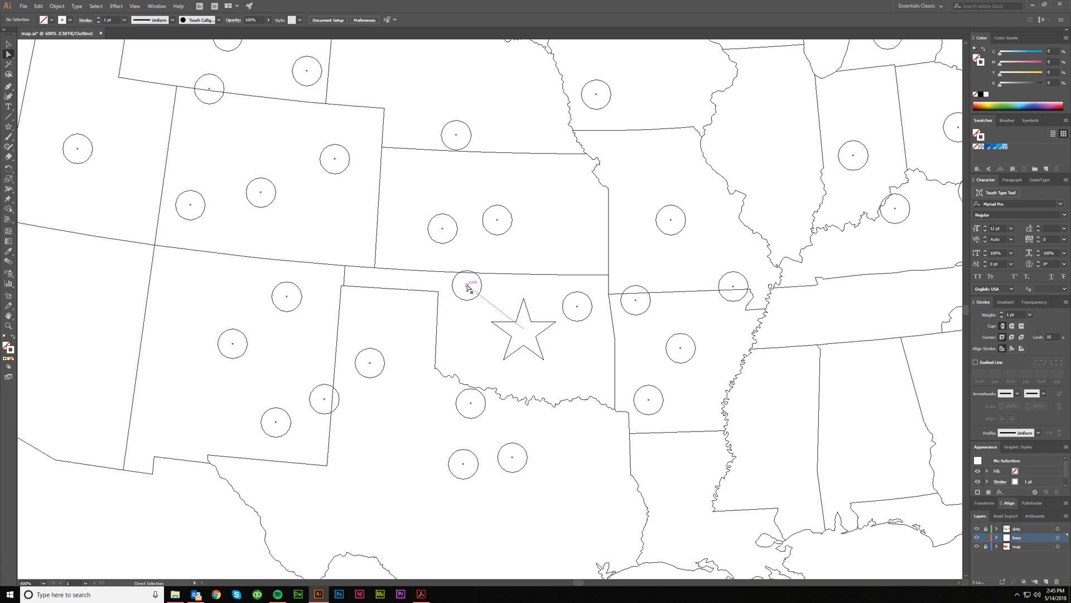
{"action": "mouse_move", "coordinate": [10, 54]}
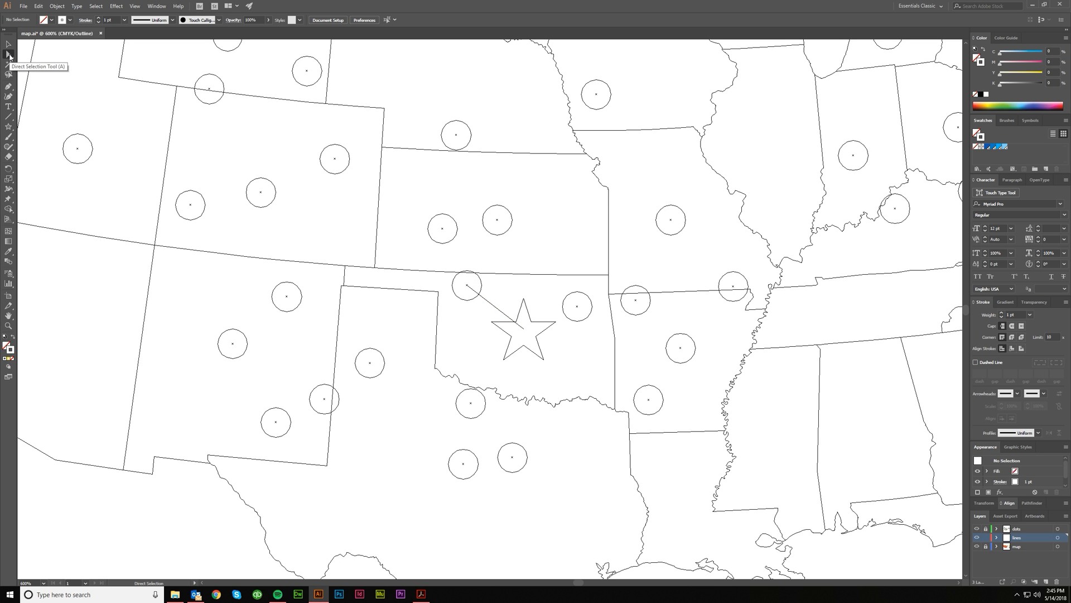
{"action": "mouse_move", "coordinate": [391, 277]}
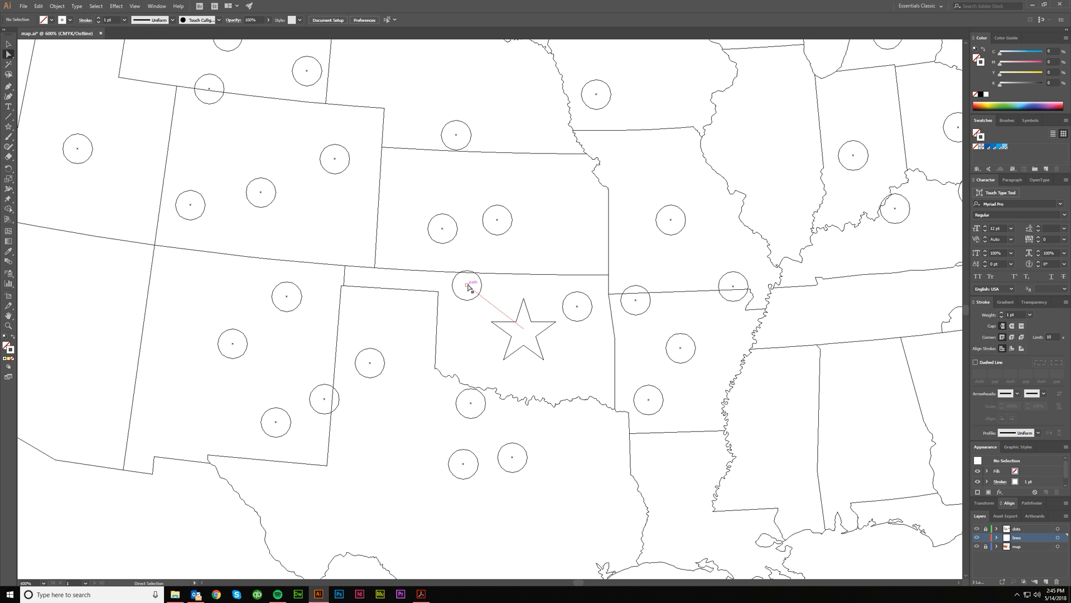
{"action": "left_click_drag", "start_coordinate": [468, 284], "coordinate": [491, 226]}
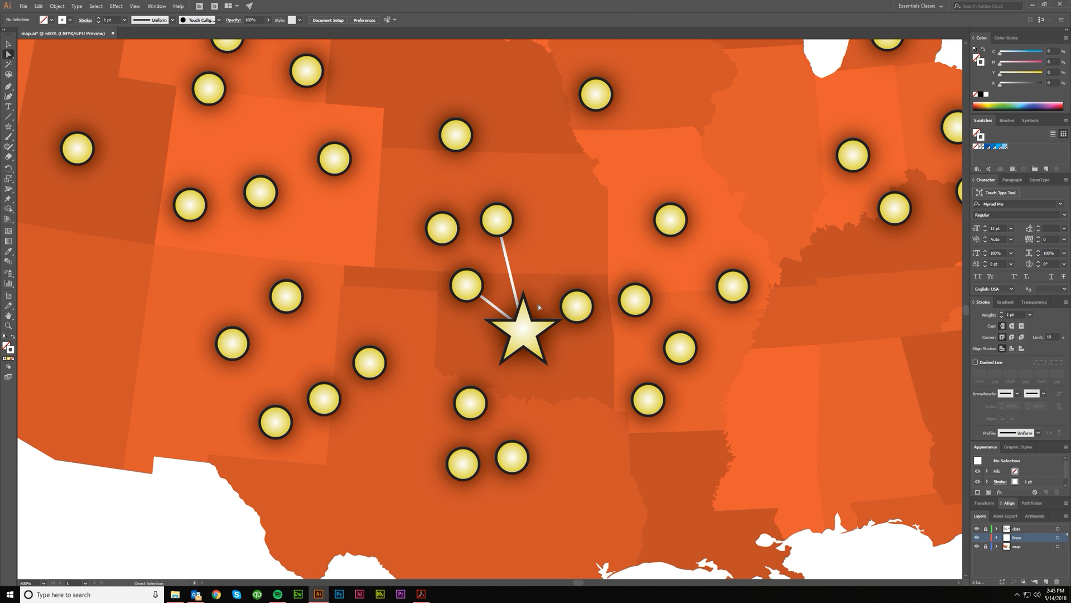
{"action": "mouse_move", "coordinate": [509, 284]}
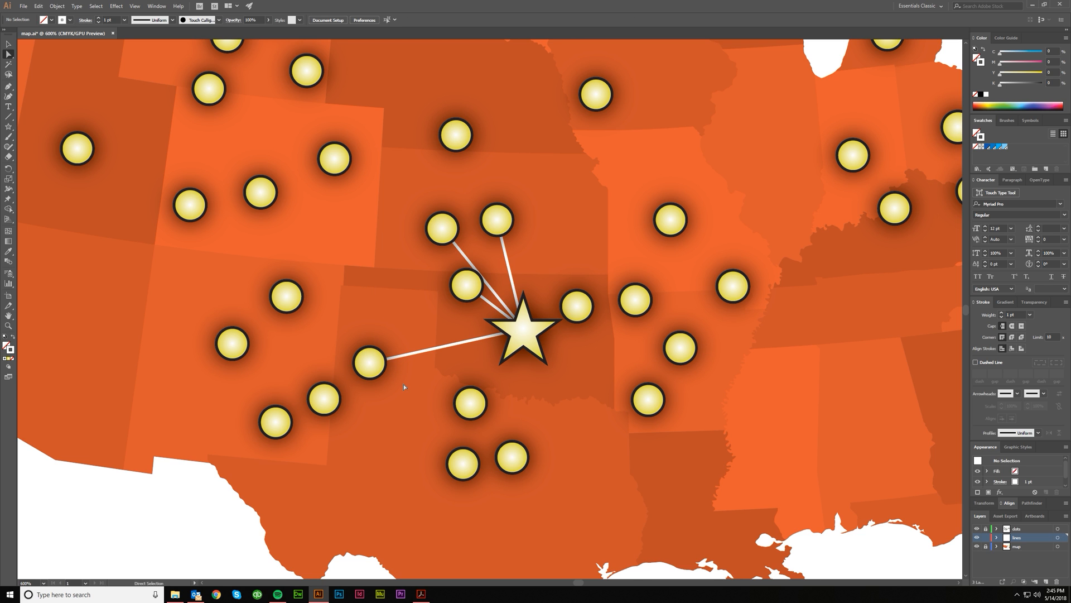
{"action": "mouse_move", "coordinate": [389, 376]}
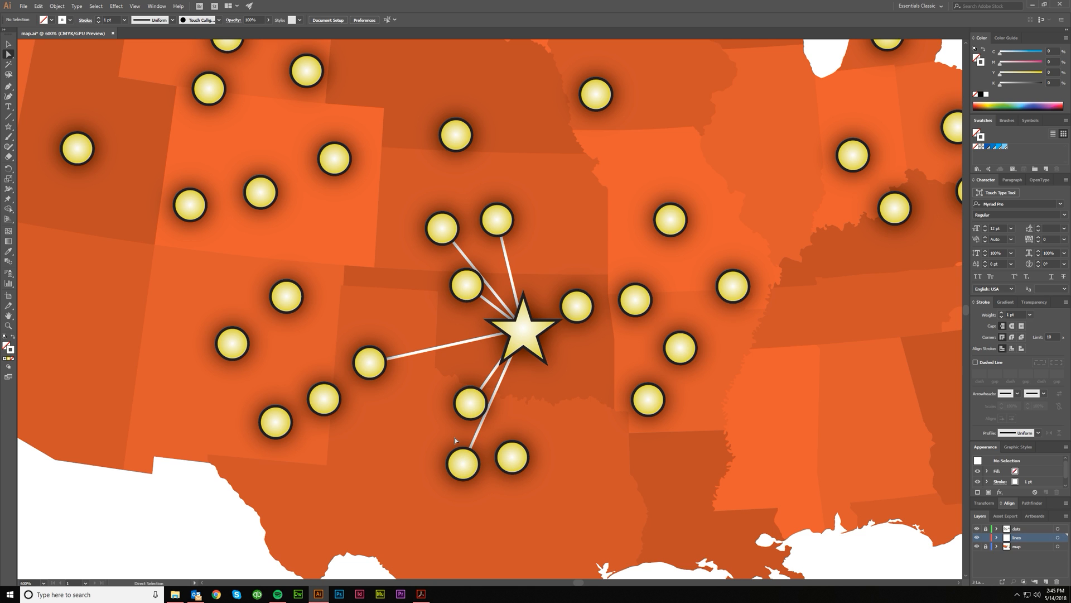
{"action": "mouse_move", "coordinate": [459, 470]}
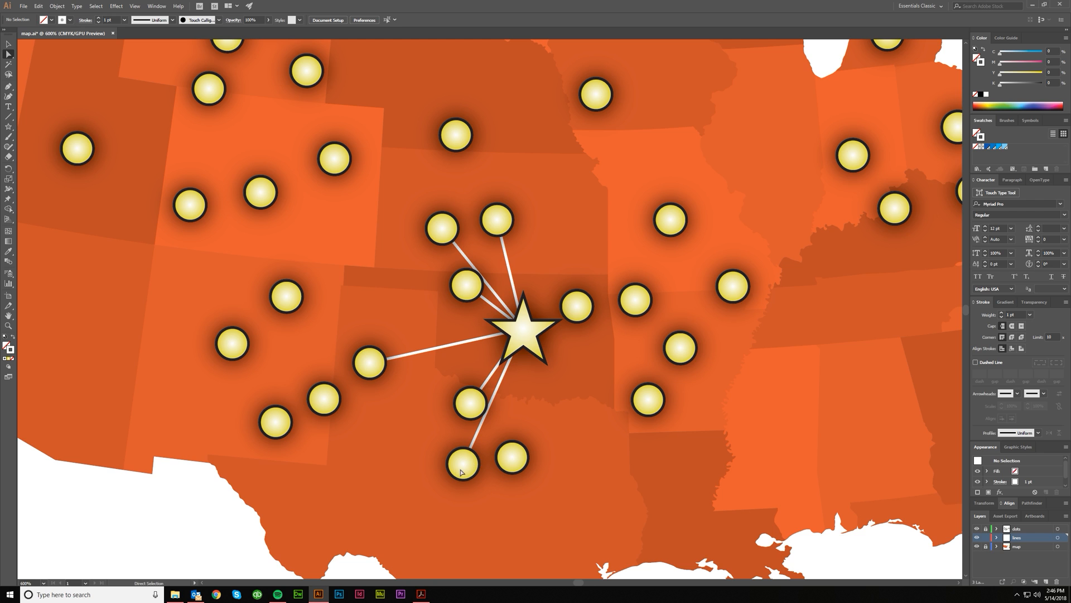
- Draw another white line from the star's centre down to a central dot
{"action": "left_click_drag", "start_coordinate": [522, 332], "coordinate": [512, 454]}
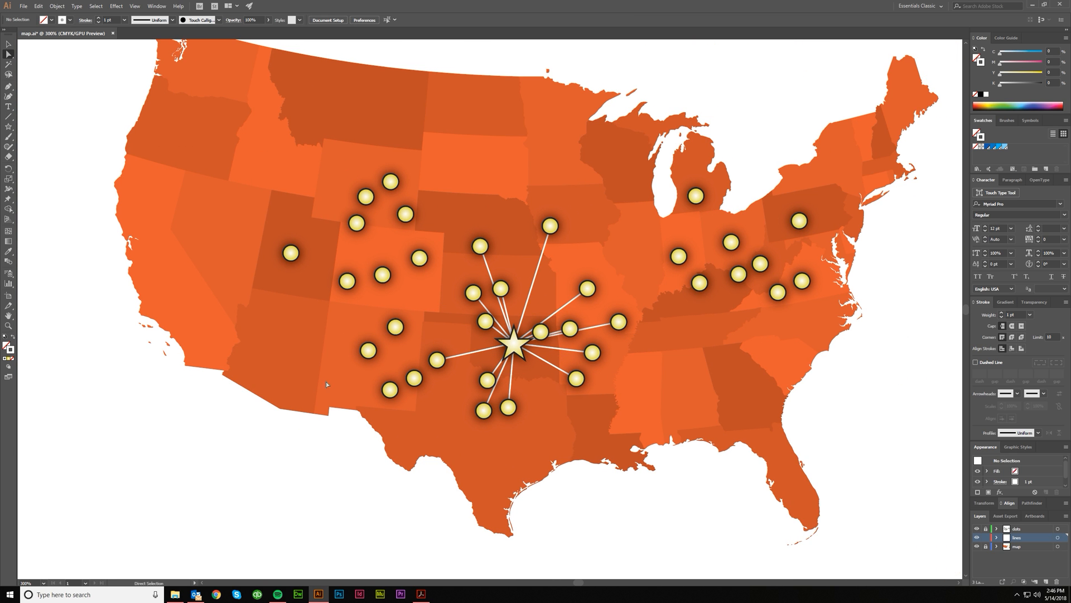
{"action": "mouse_move", "coordinate": [607, 450]}
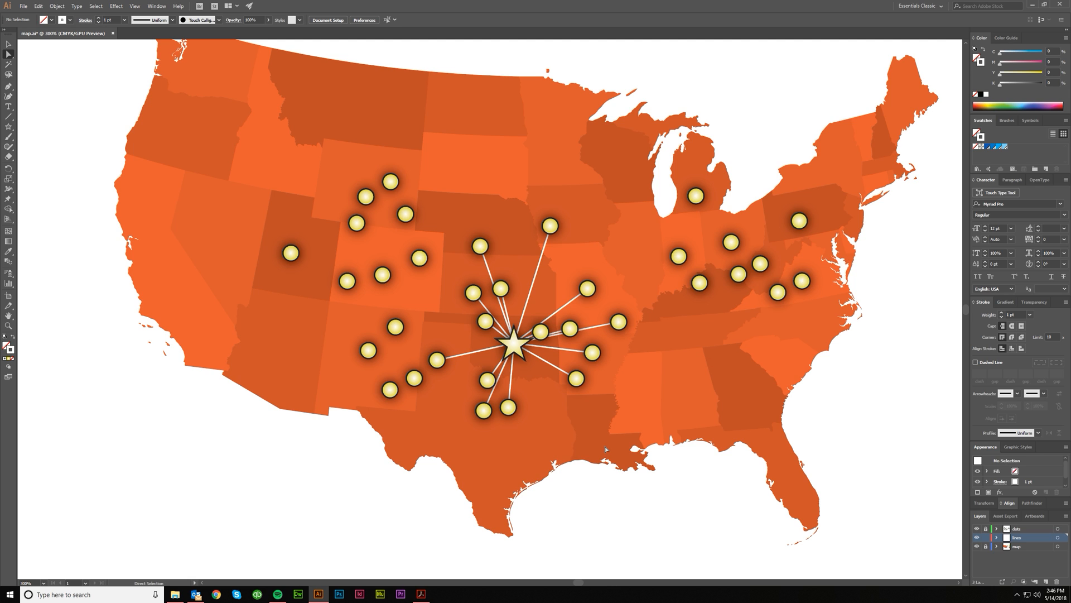